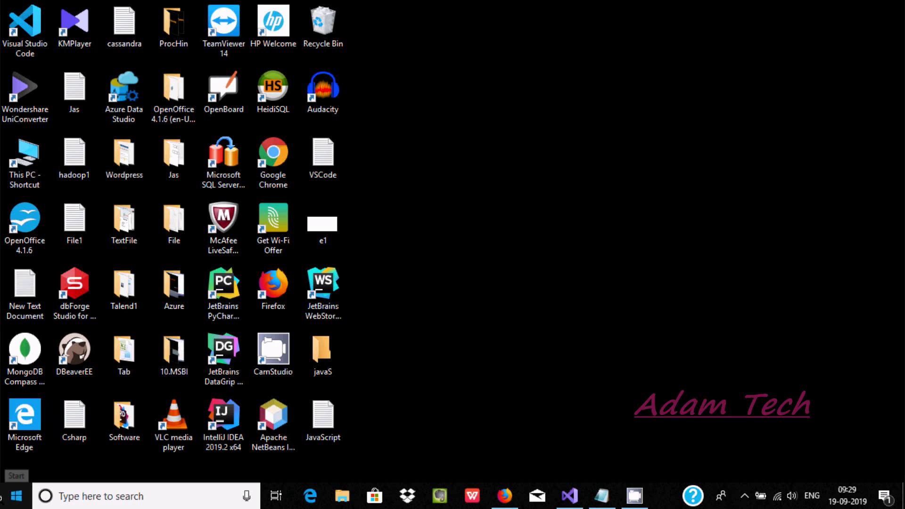
- Launch Sublime Text and view the Notepad notes with Node.js build-system settings
click(18, 492)
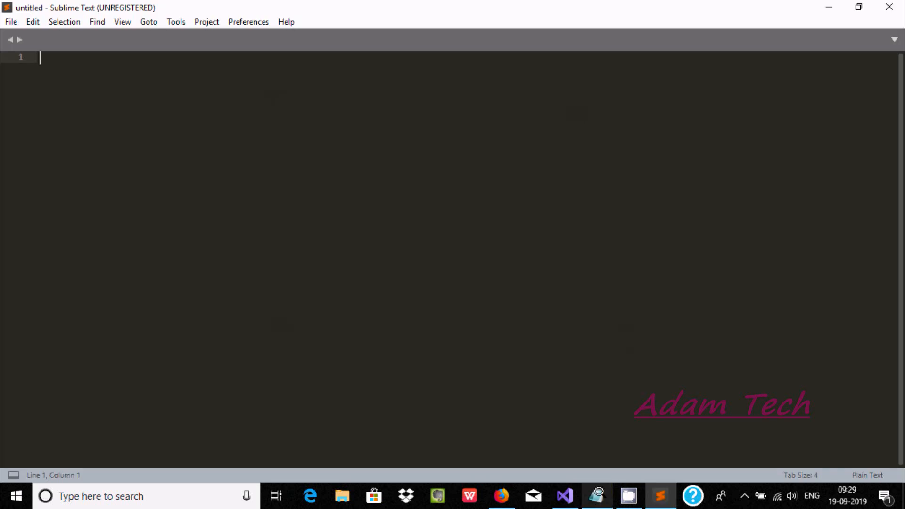
click(596, 495)
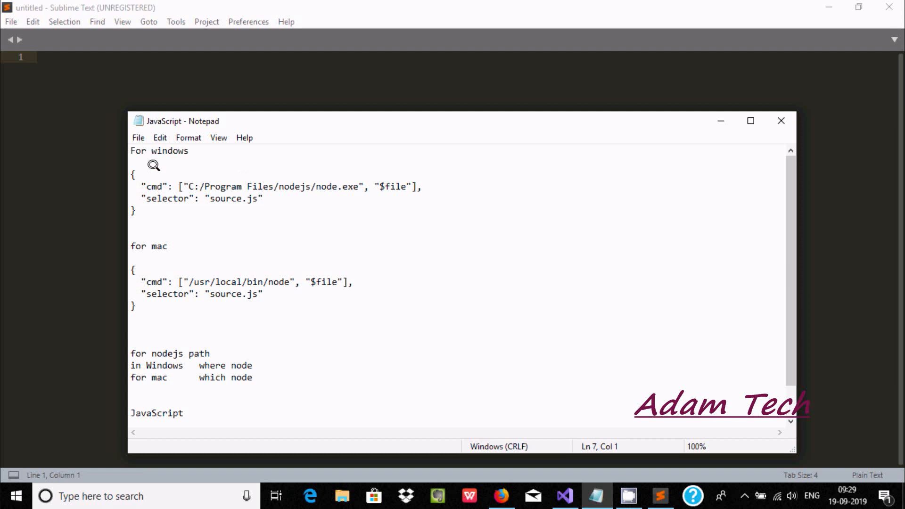
mouse_move(124, 161)
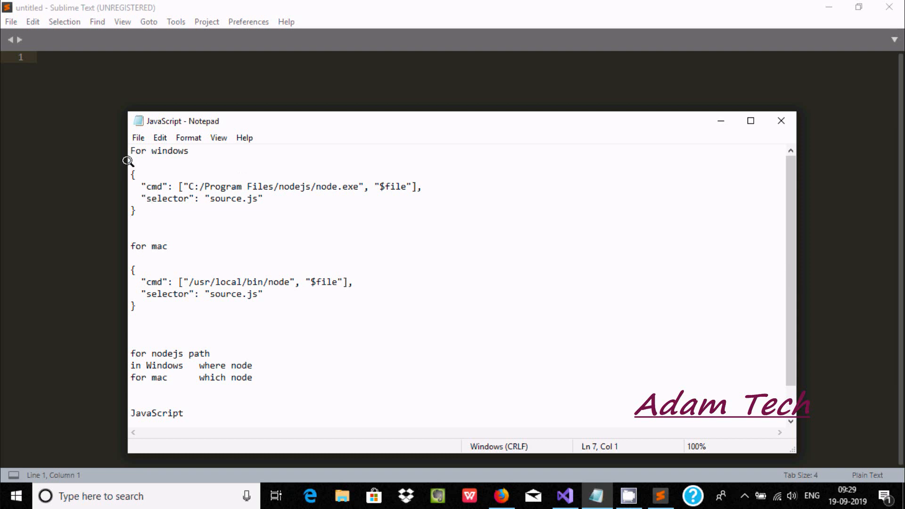
drag(133, 167, 135, 222)
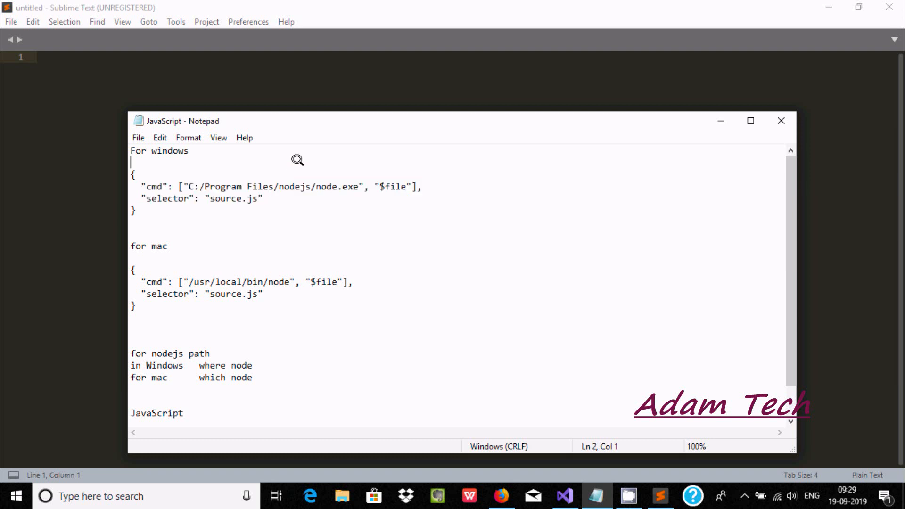
mouse_move(300, 180)
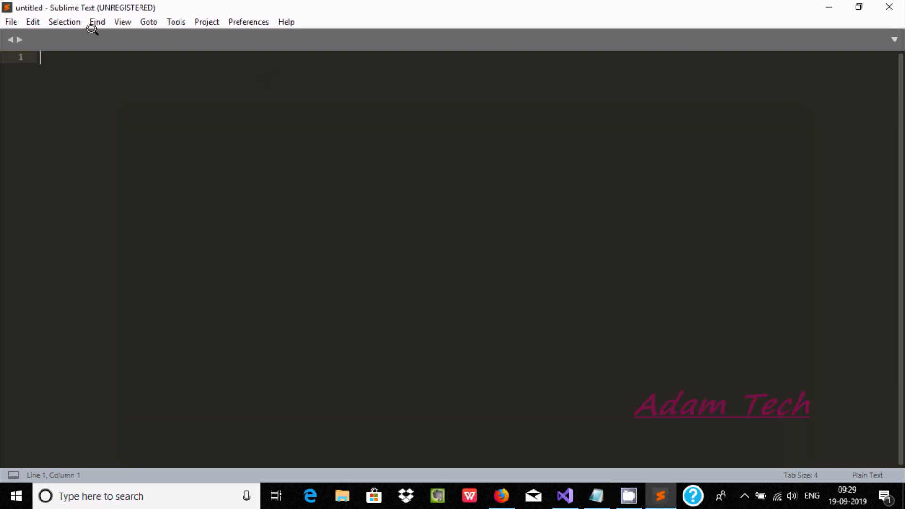
- Create a new untitled.sublime-build file from Tools > Build System > New Build System
click(176, 21)
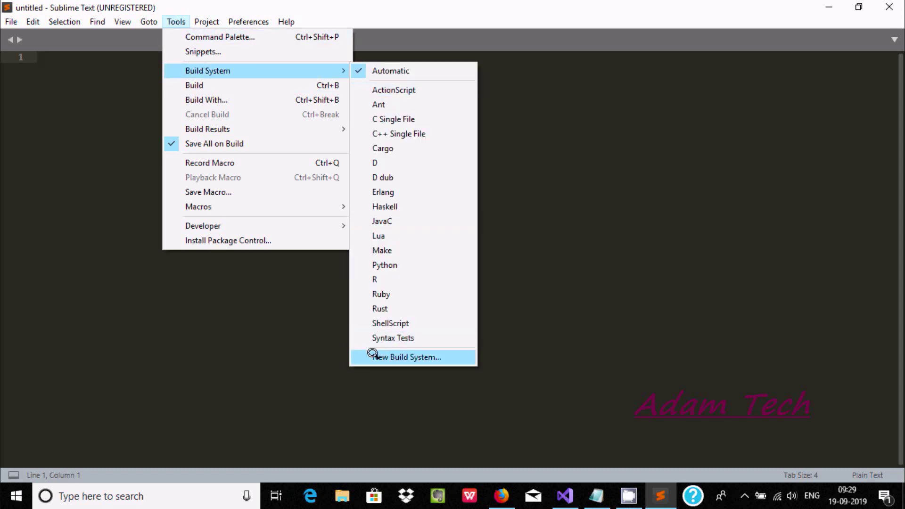
click(405, 357)
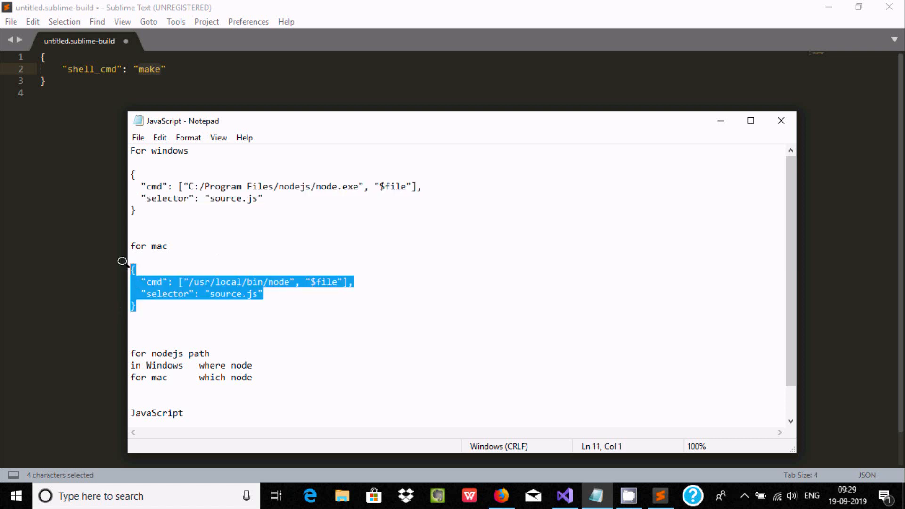
- Replace the default make template with the Windows node.exe command and source.js selector
click(658, 495)
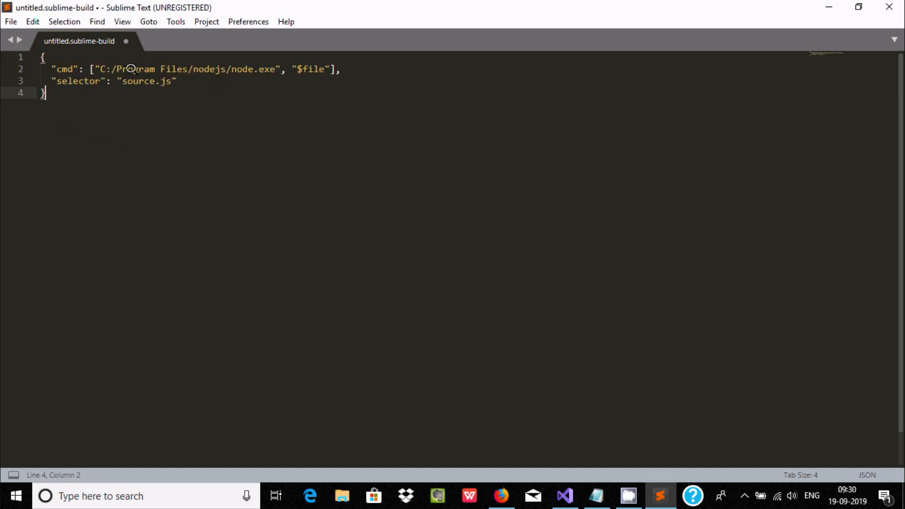
mouse_move(213, 101)
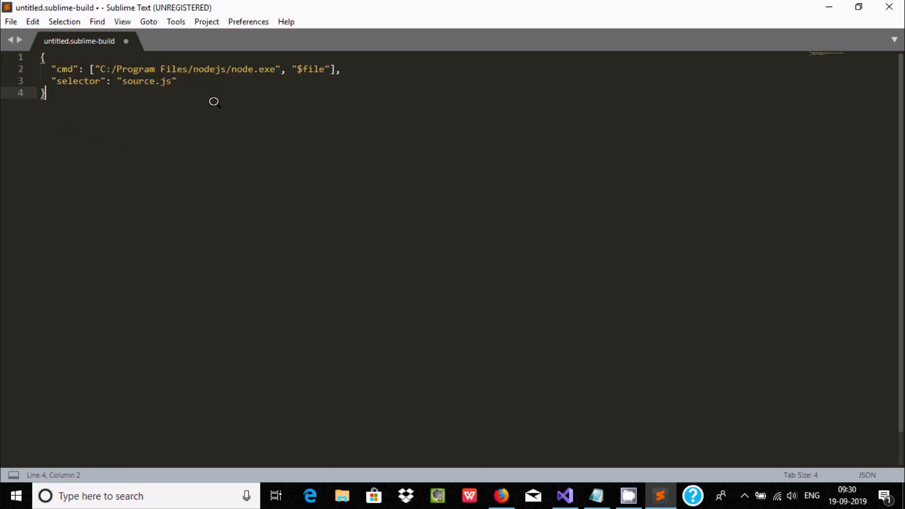
mouse_move(220, 59)
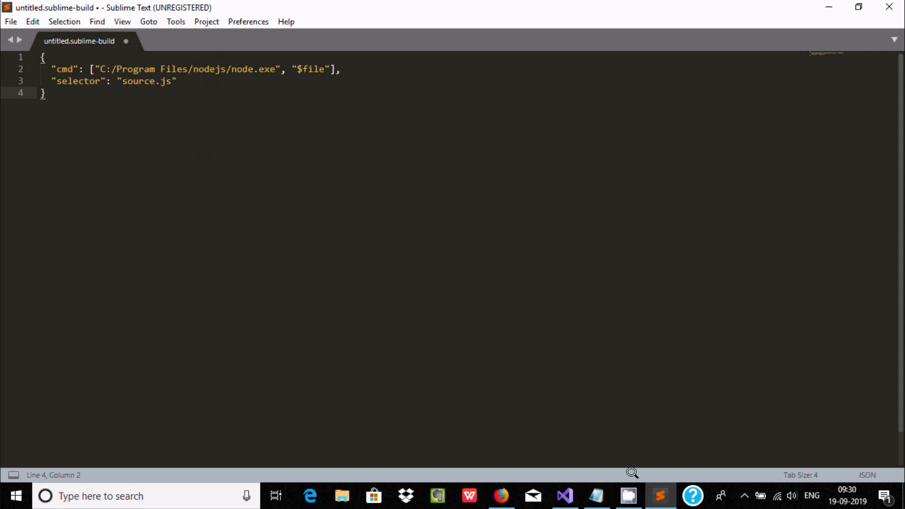
mouse_move(567, 420)
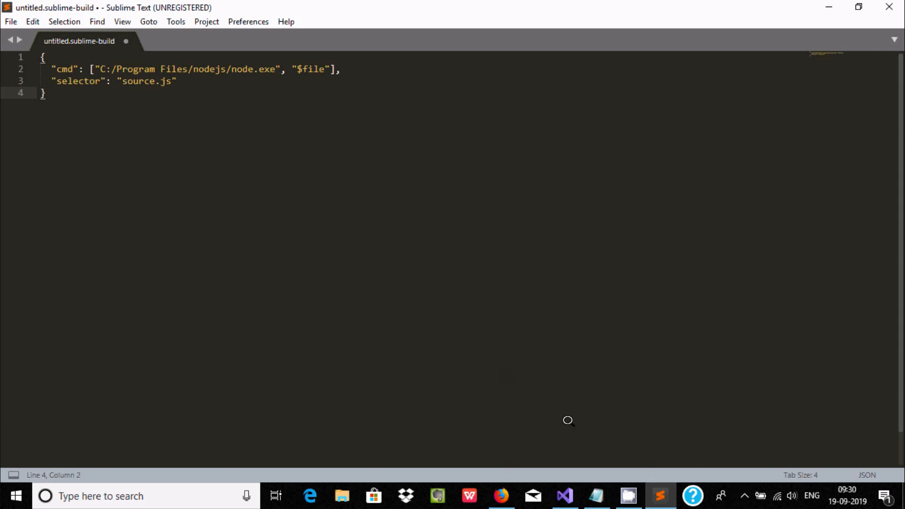
mouse_move(283, 352)
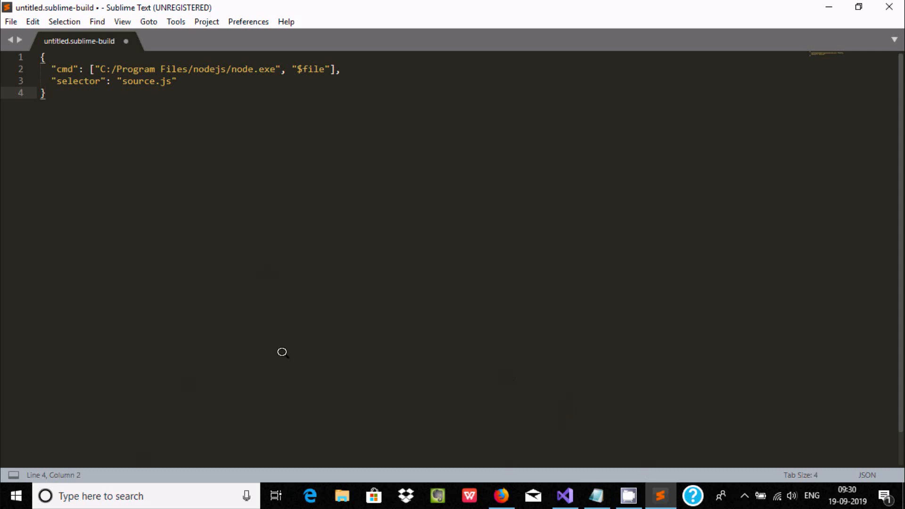
click(596, 495)
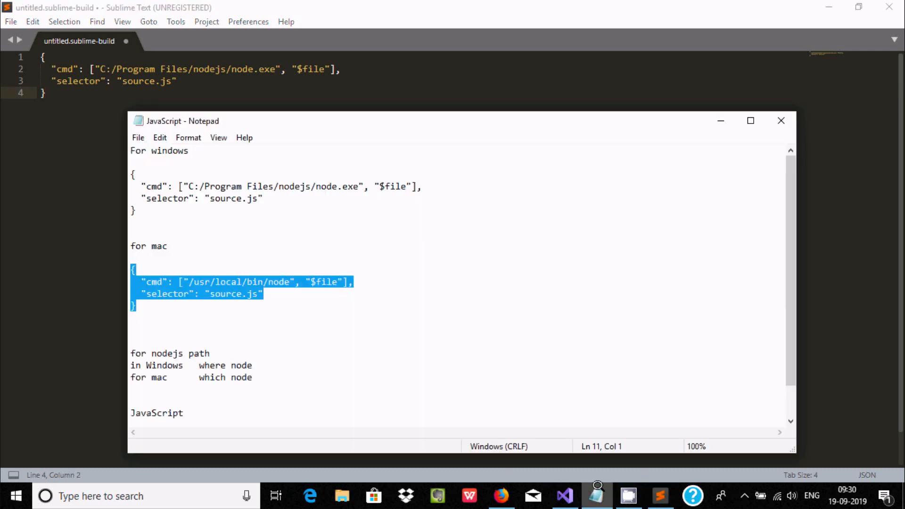
click(781, 121)
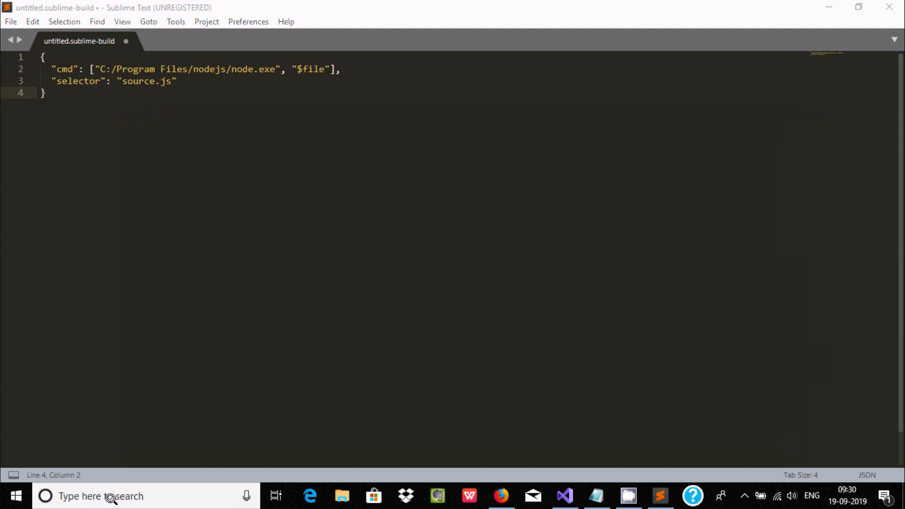
- Run 'where node' in Command Prompt to confirm node.exe is in C:\Program Files\nodejs
text(cmd)
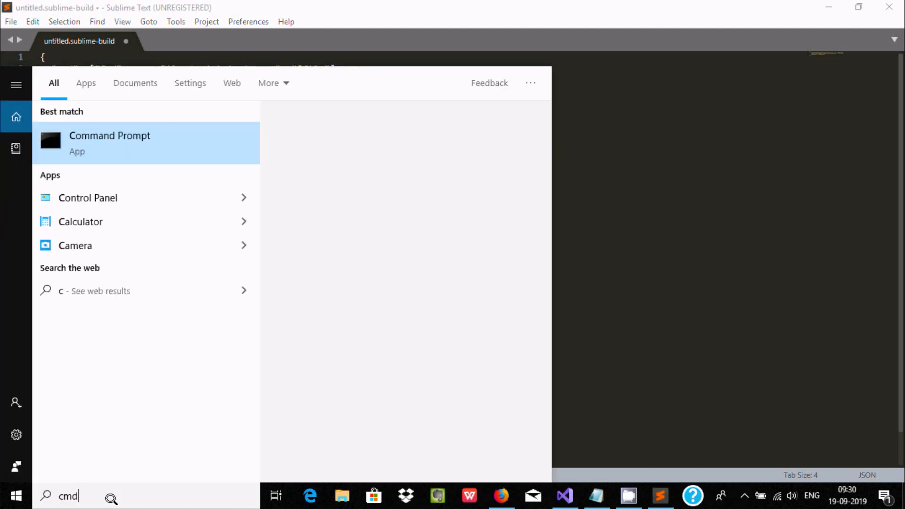
click(109, 143)
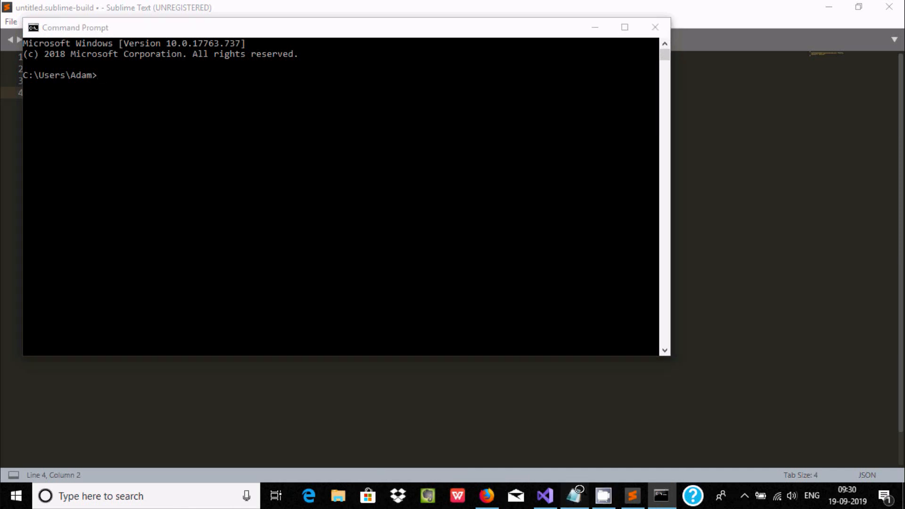
click(571, 493)
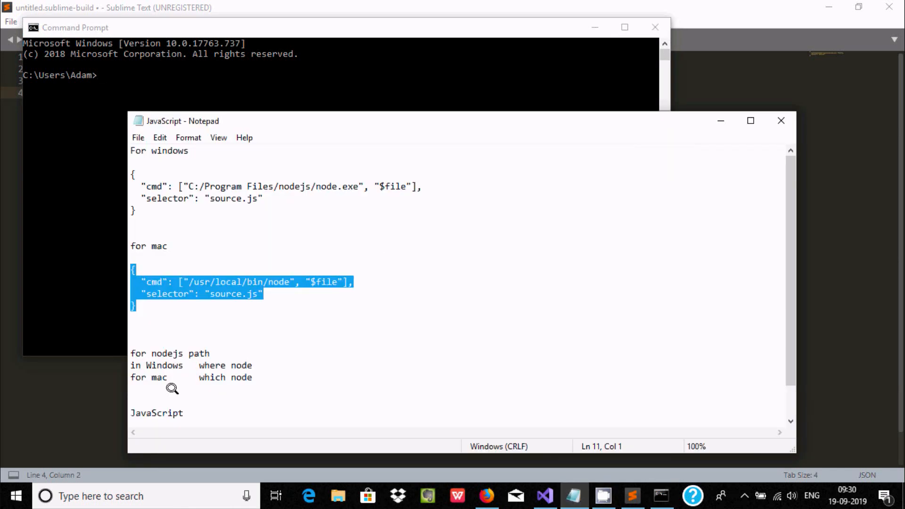
mouse_move(250, 361)
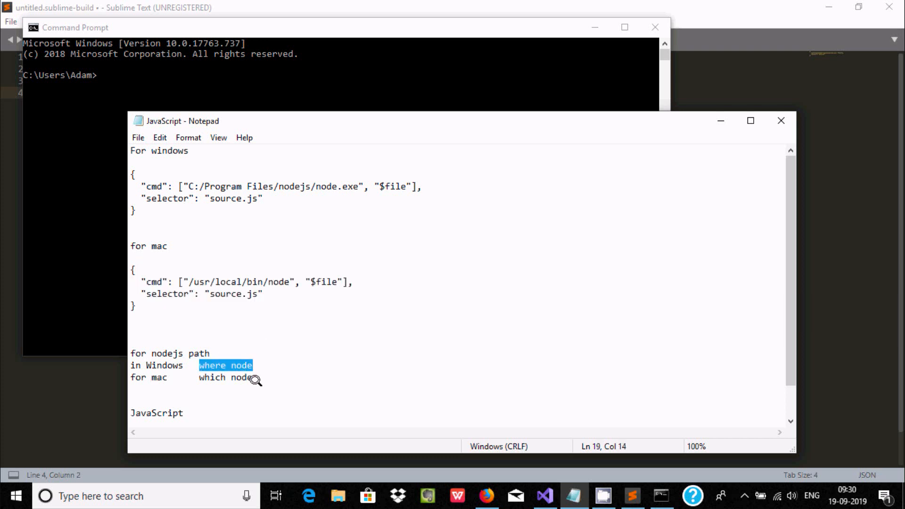
mouse_move(268, 359)
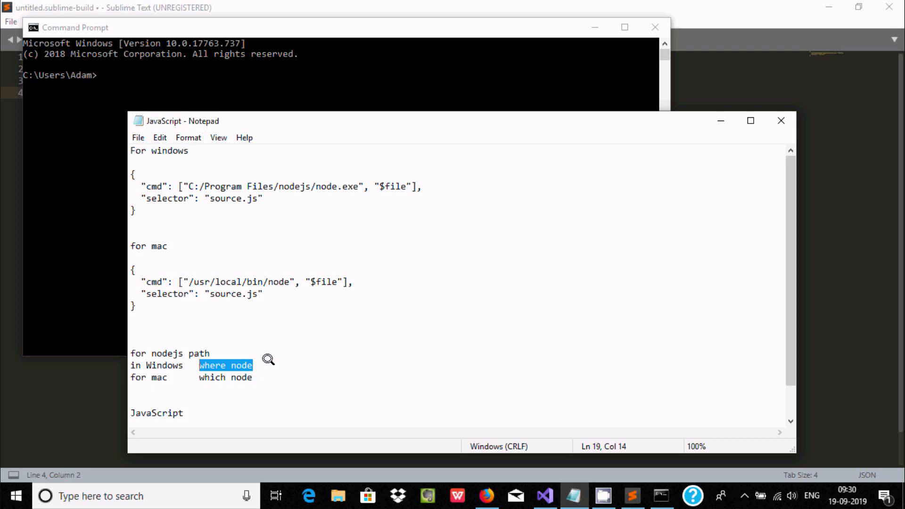
click(75, 27)
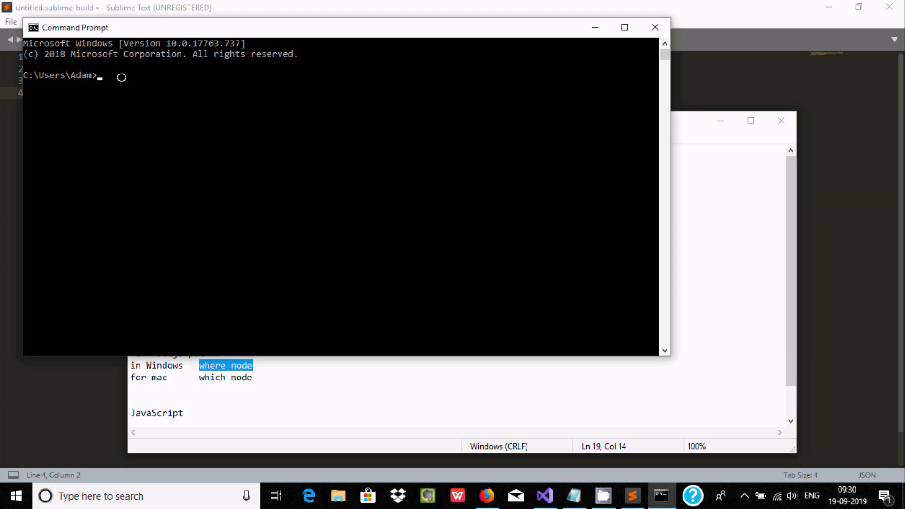
text(where node)
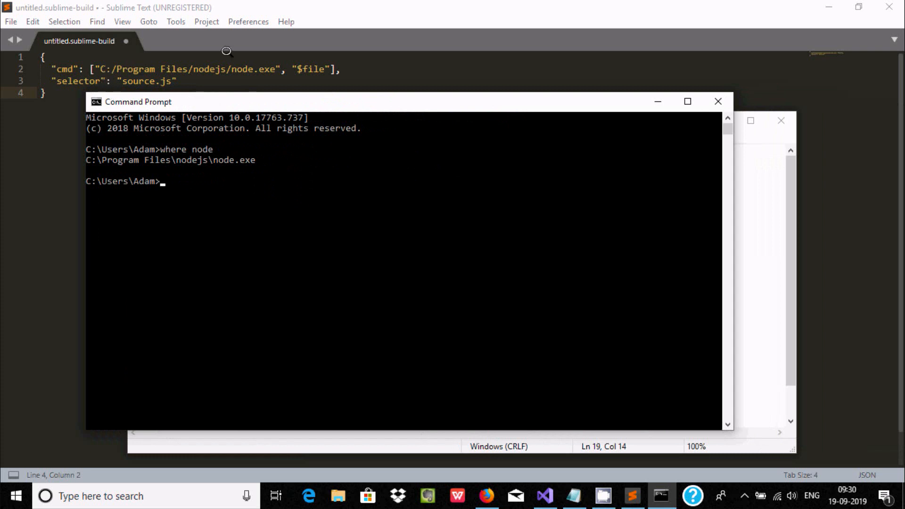
mouse_move(222, 154)
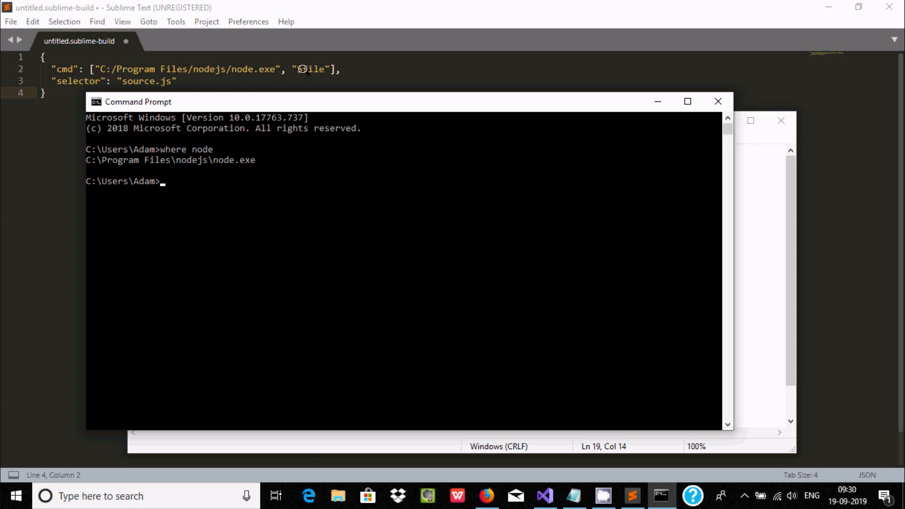
text($)
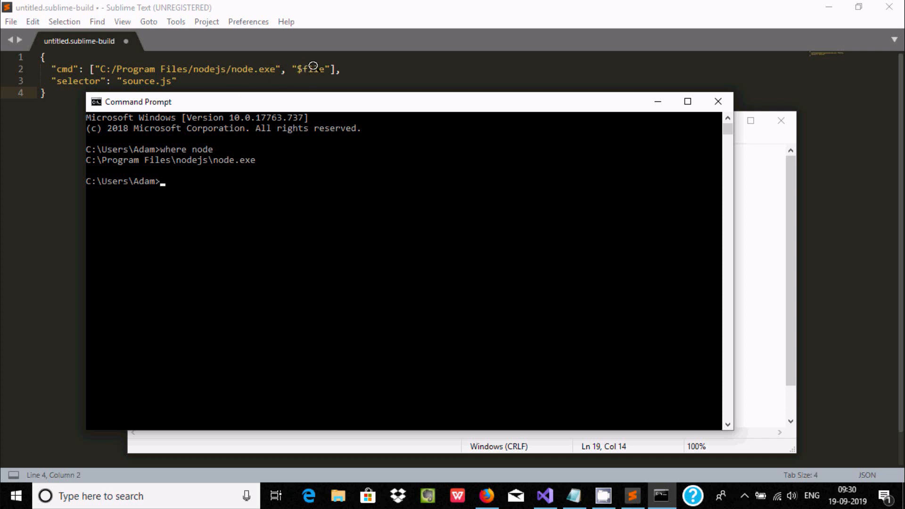
mouse_move(142, 83)
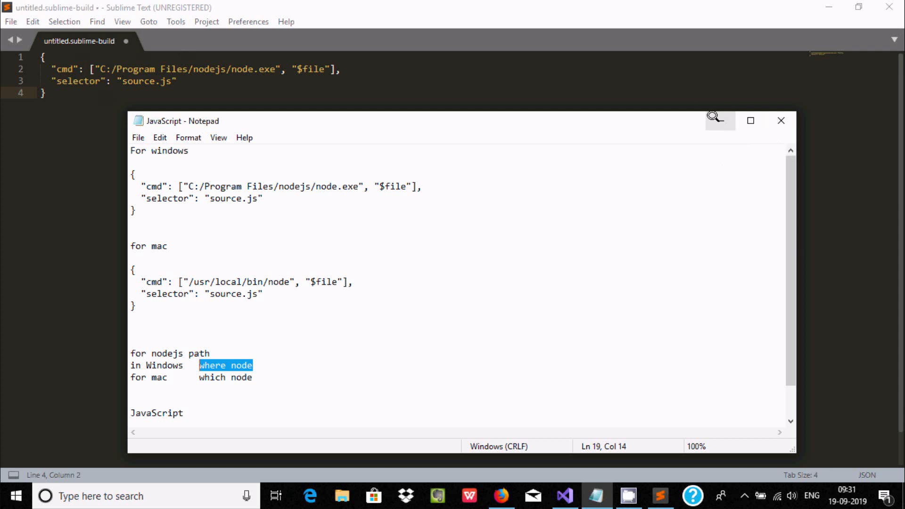
- Begin saving the build file as 'JavaScript' in Sublime Text 3\Packages\User
click(780, 121)
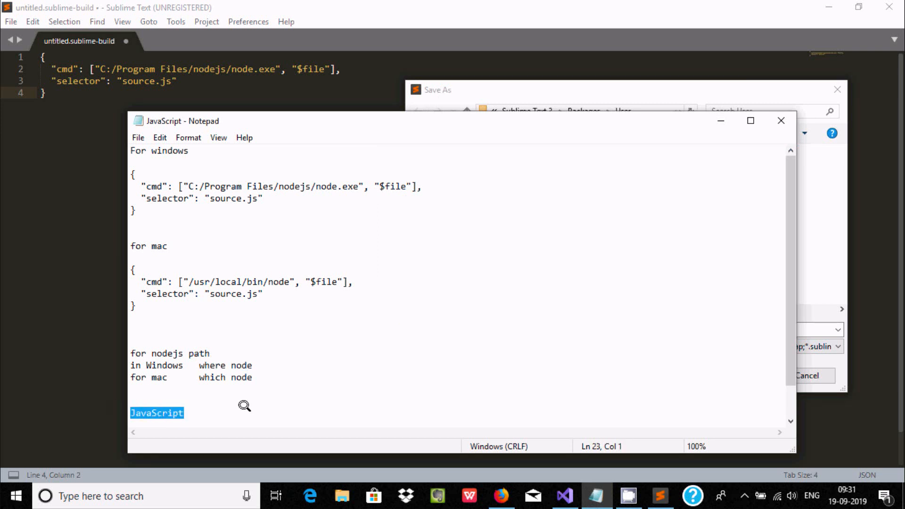
mouse_move(544, 96)
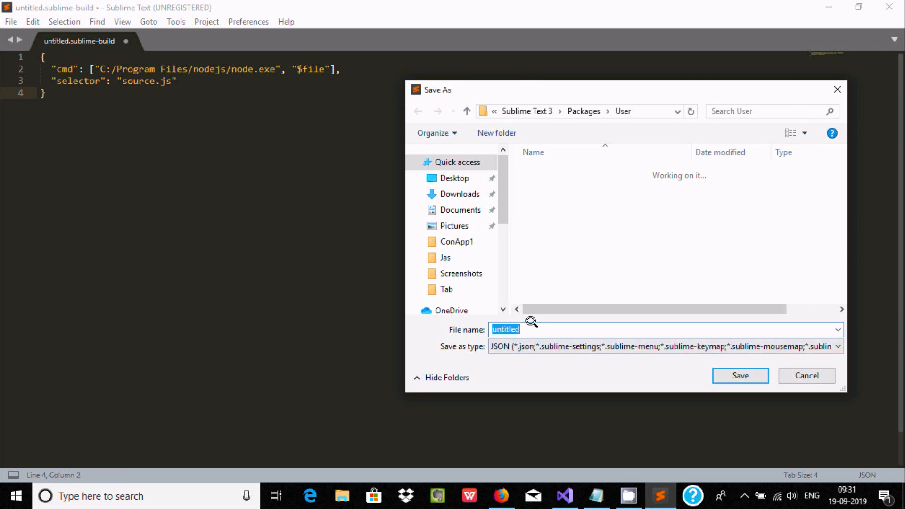
text(JavaScript)
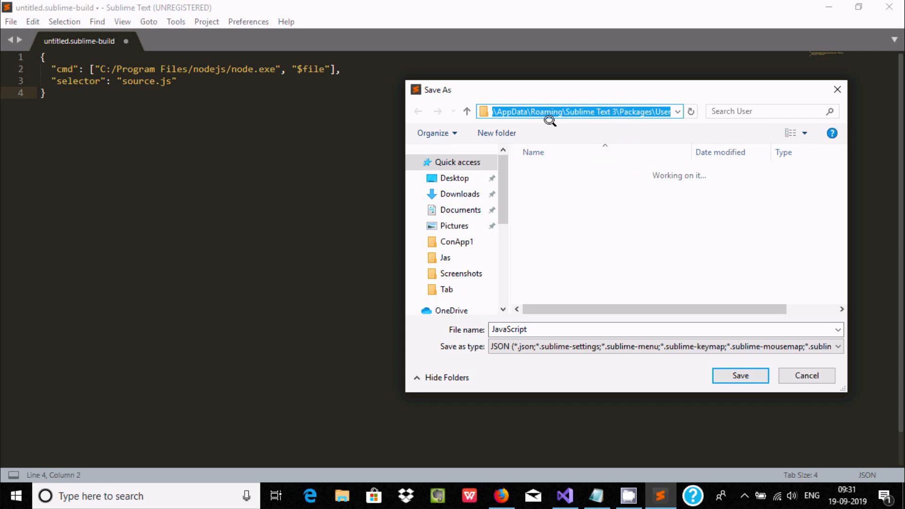
mouse_move(552, 112)
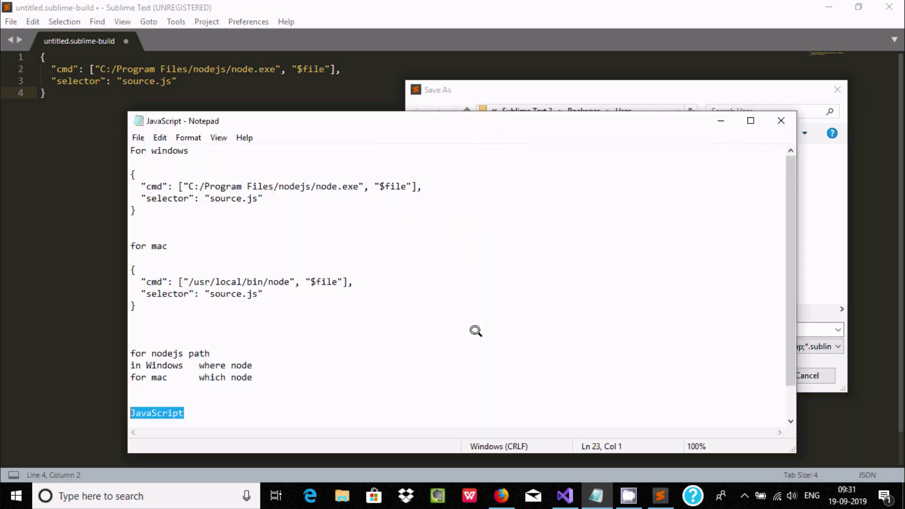
mouse_move(799, 200)
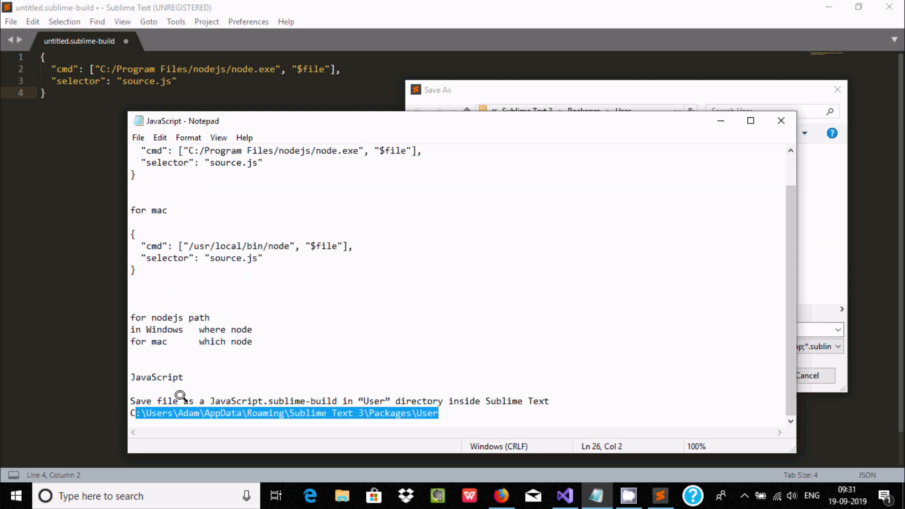
mouse_move(440, 399)
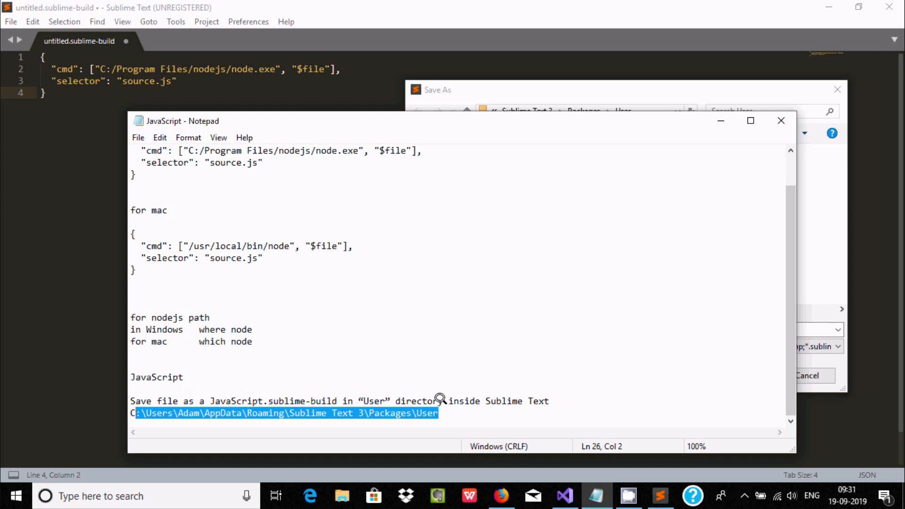
mouse_move(527, 391)
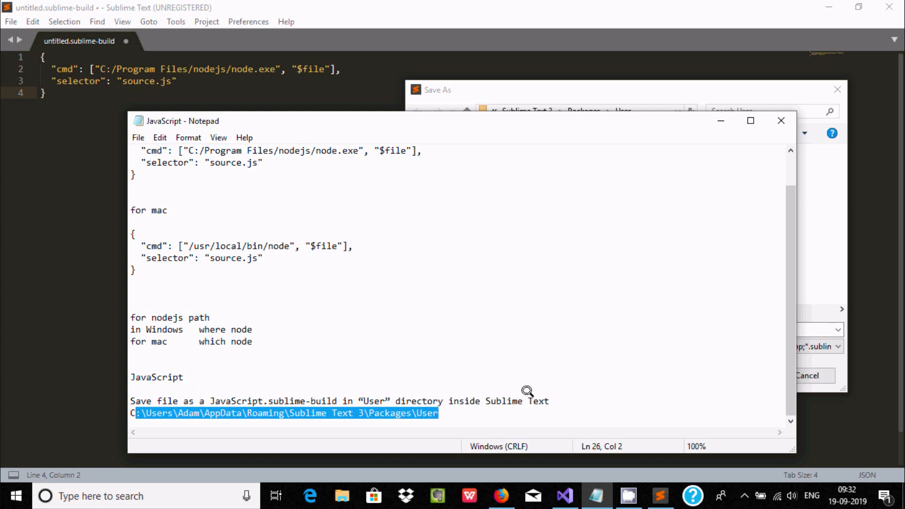
click(186, 377)
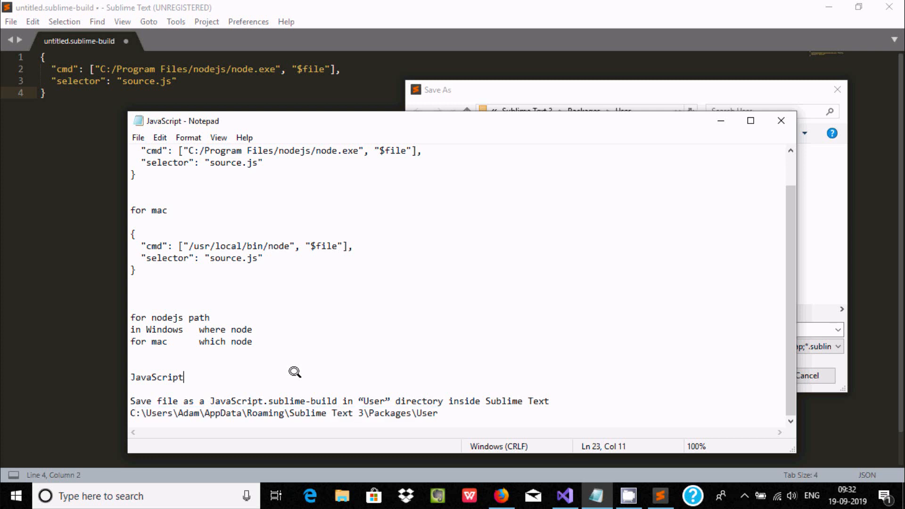
mouse_move(225, 425)
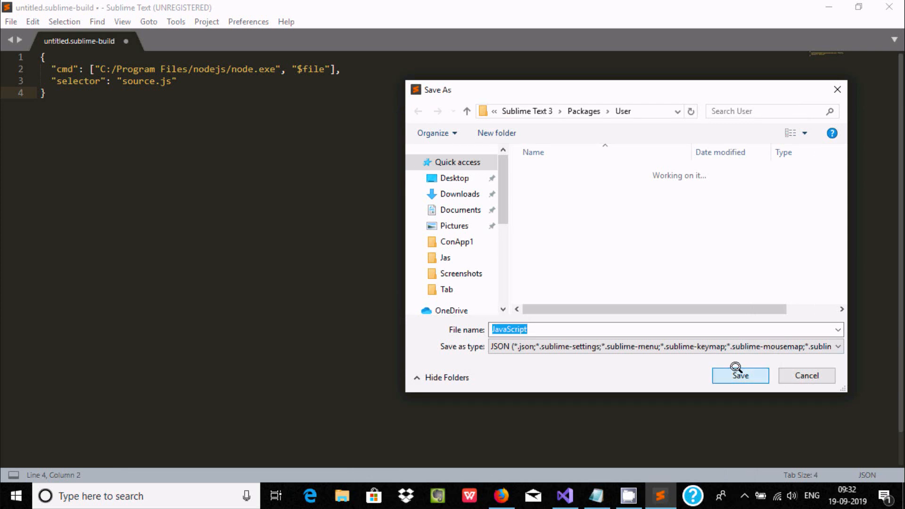
- Save JavaScript.sublime-build in Packages\User and start a new untitled file
click(740, 375)
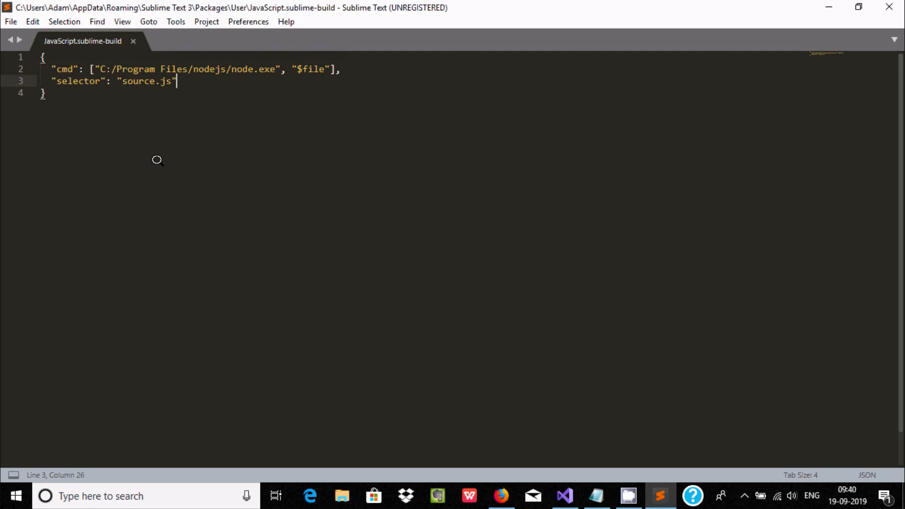
click(11, 22)
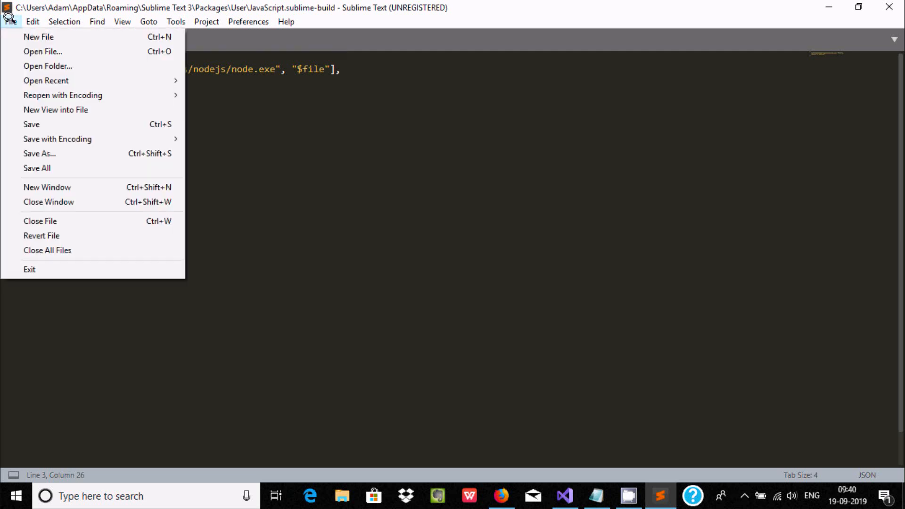
mouse_move(20, 37)
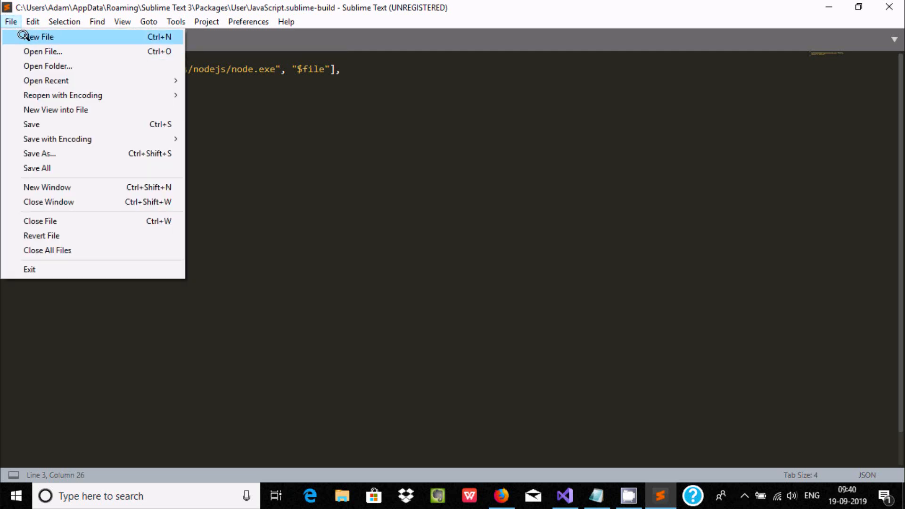
click(37, 37)
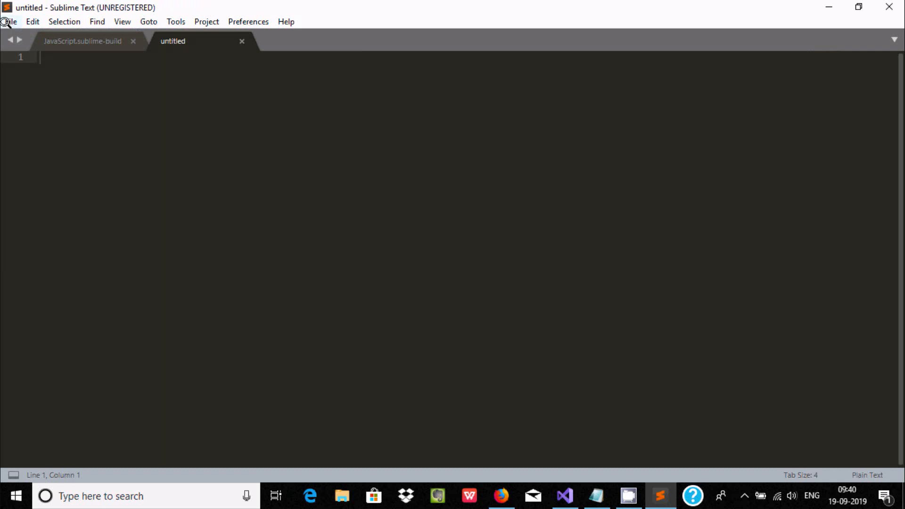
click(11, 21)
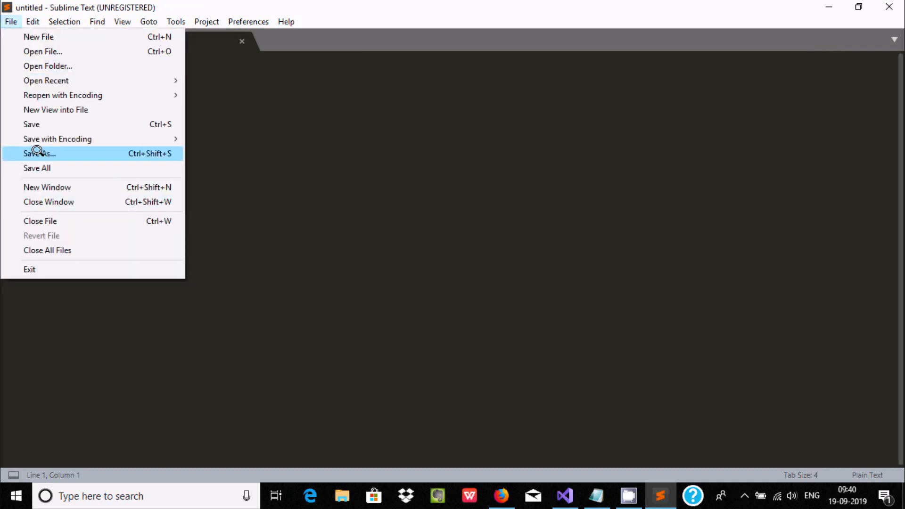
- Save the blank file as Hello.js, type JavaScript (*.js), in the Desktop javaS folder
click(38, 153)
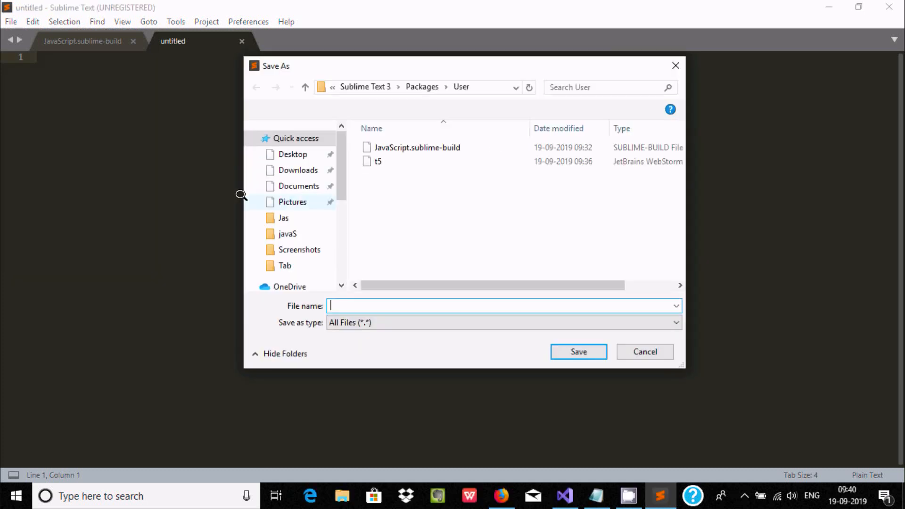
click(294, 154)
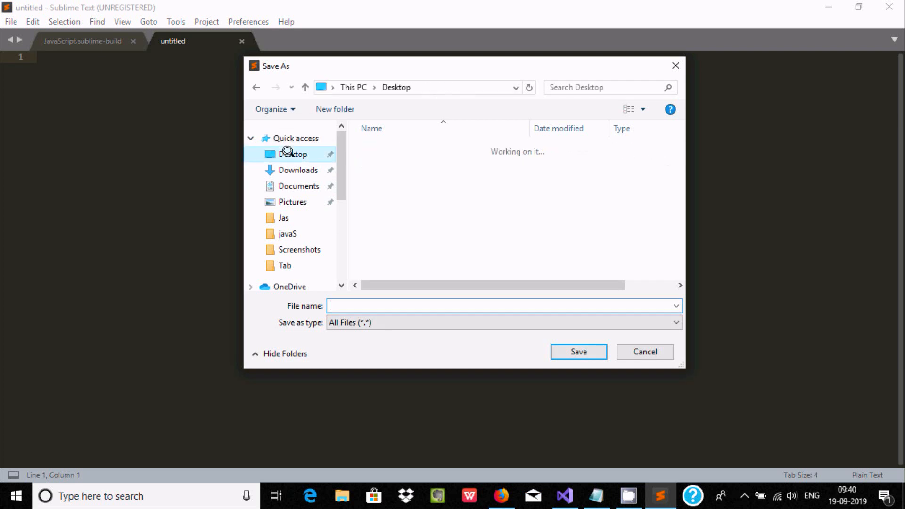
click(292, 154)
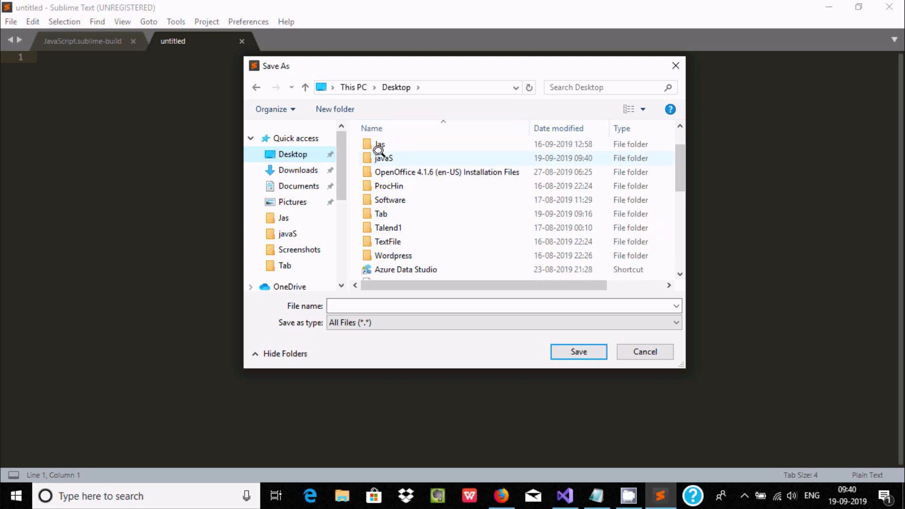
double_click(382, 157)
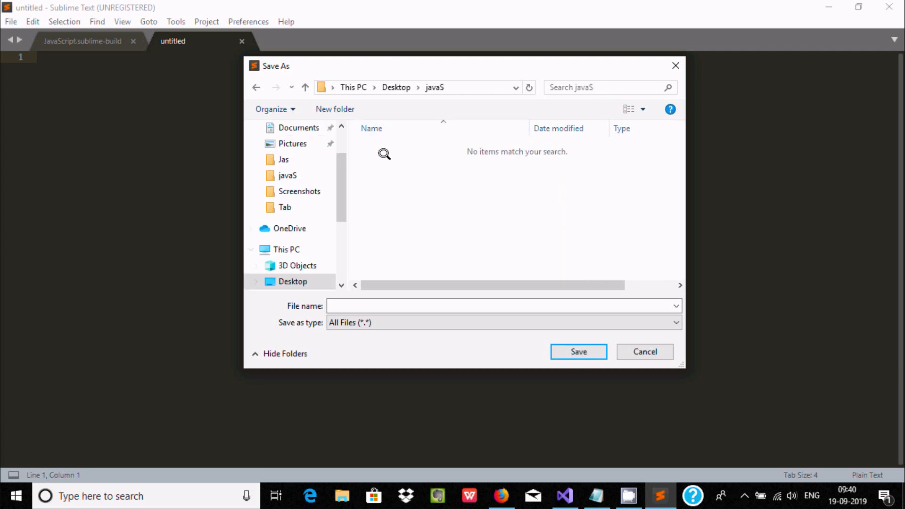
mouse_move(402, 220)
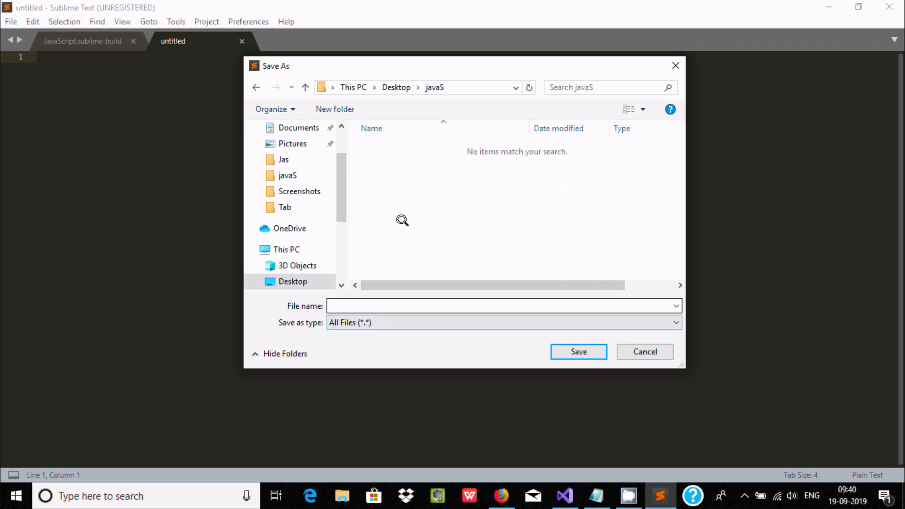
click(496, 304)
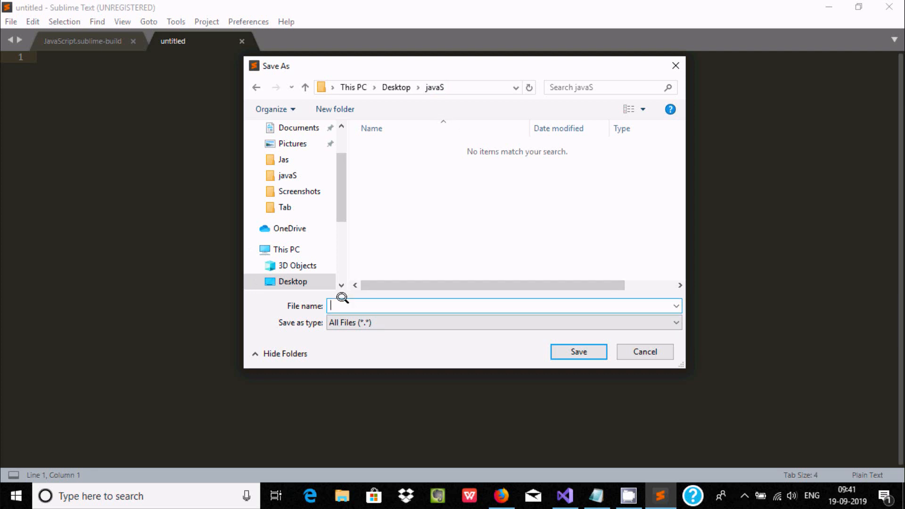
text(Hello)
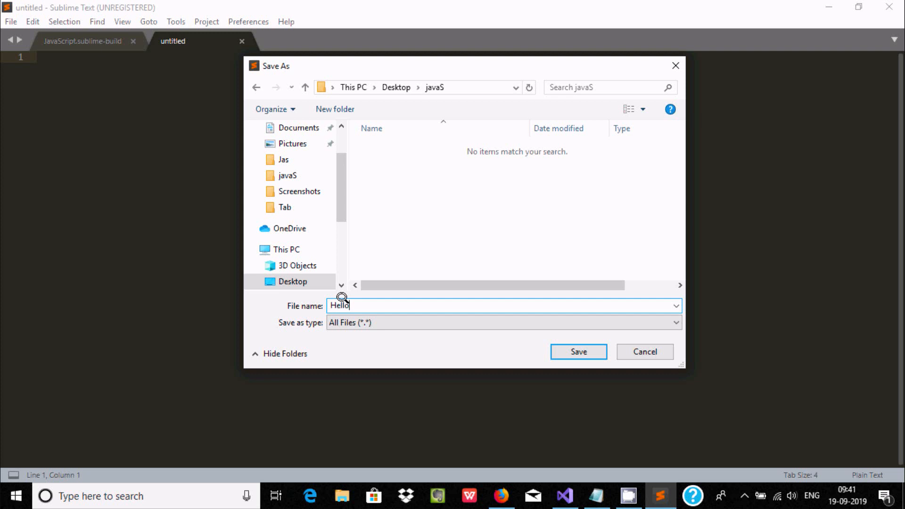
text(.)
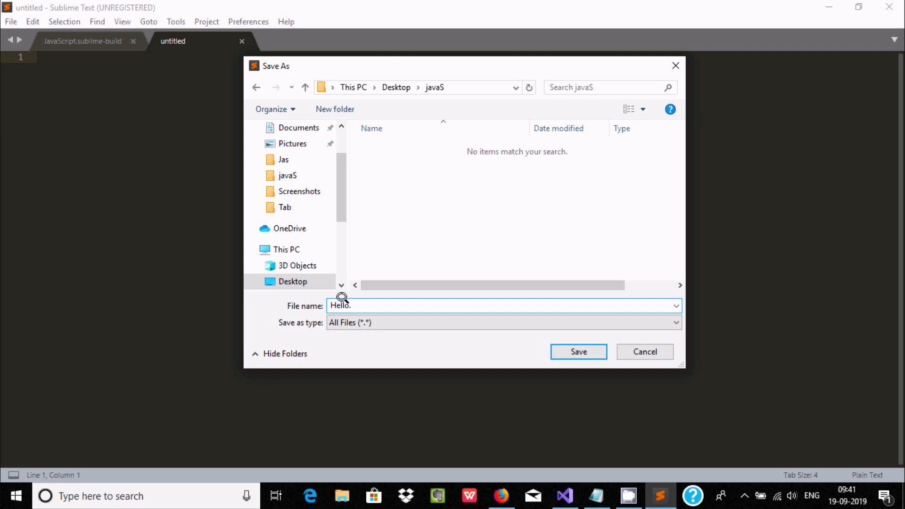
mouse_move(374, 215)
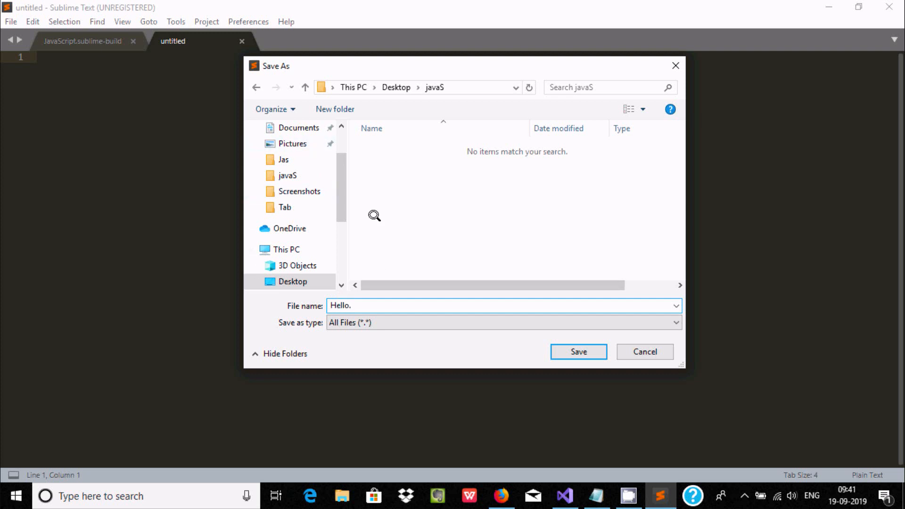
text(js)
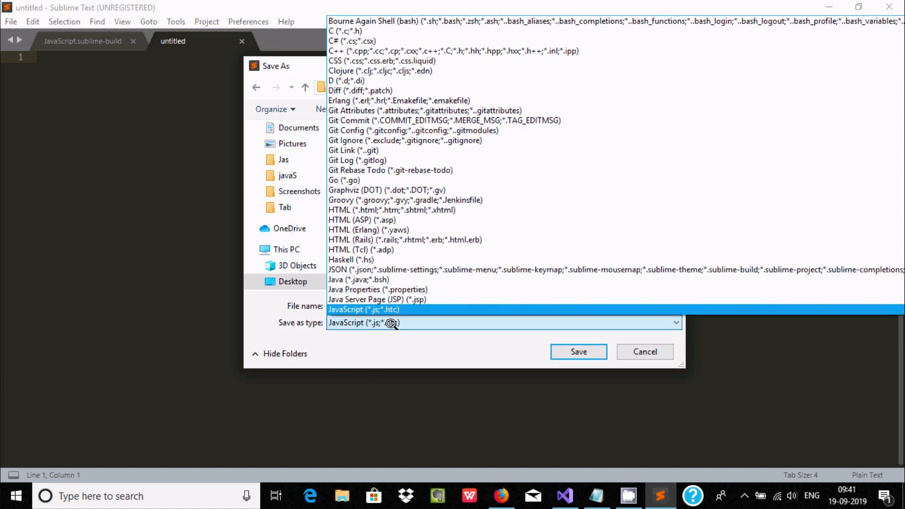
click(381, 309)
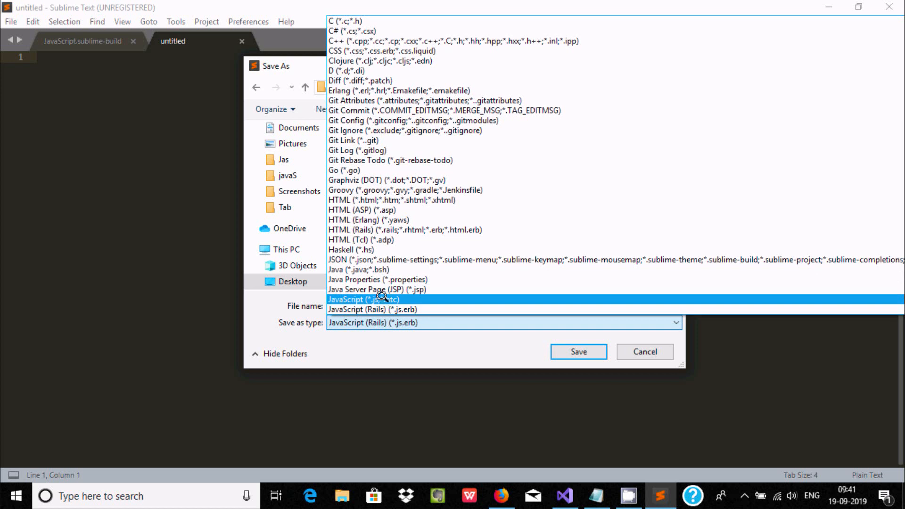
click(578, 351)
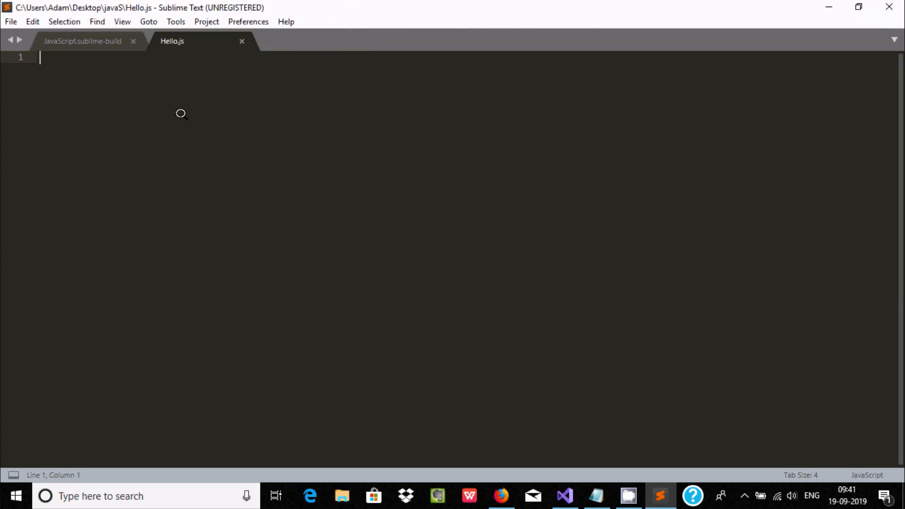
- Type console.log('Hello World'); on line 1 of Hello.js
text(console)
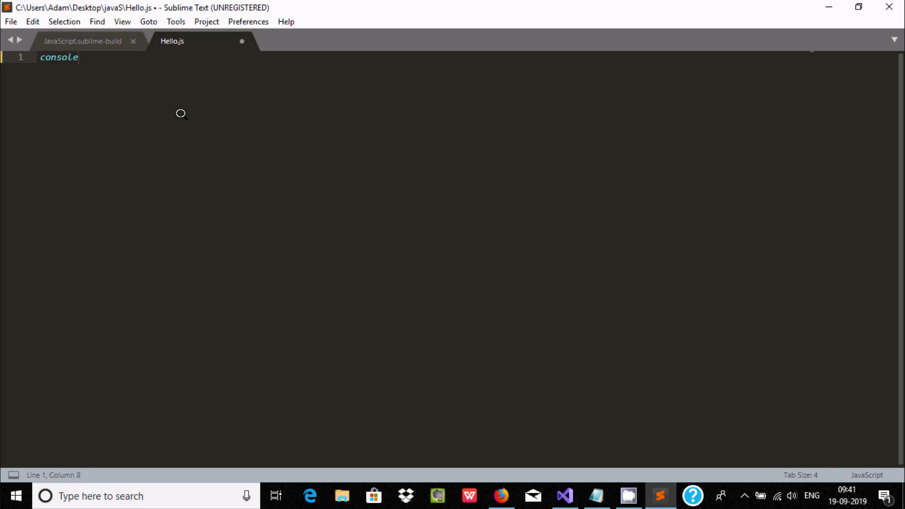
text(.log)
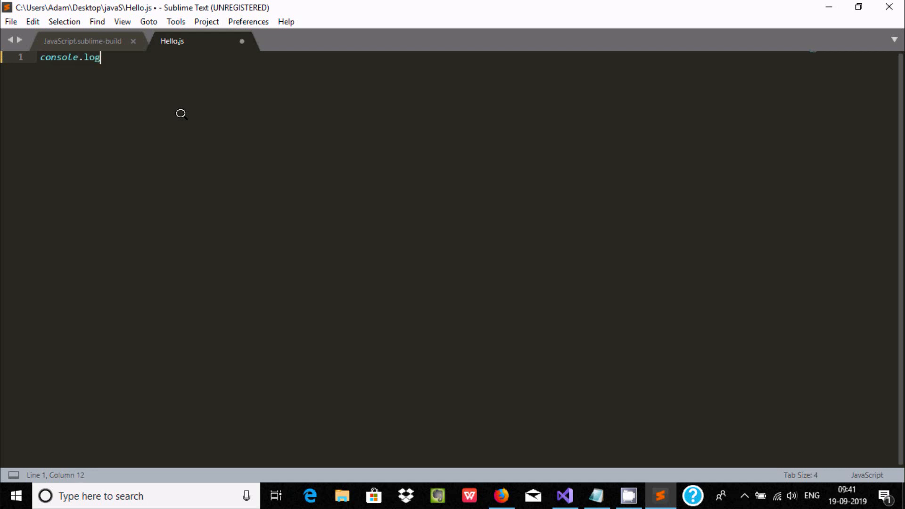
text((''))
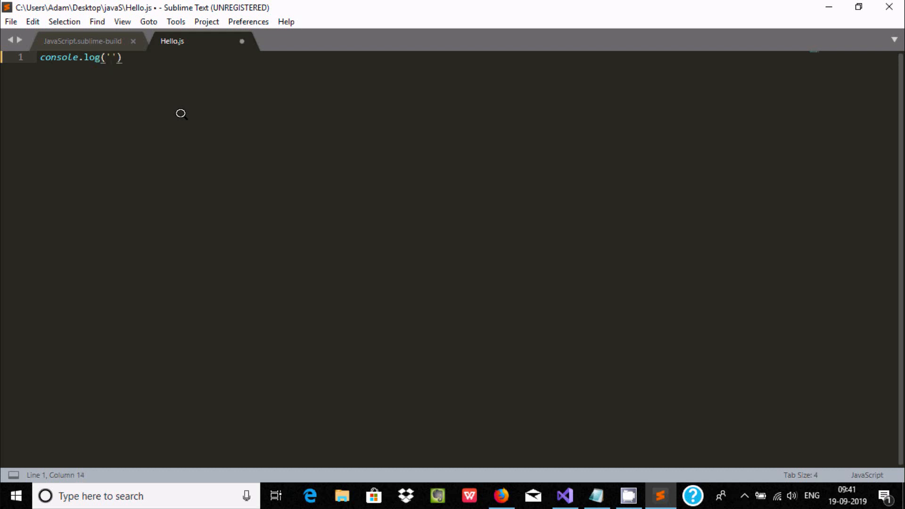
text(Heloo)
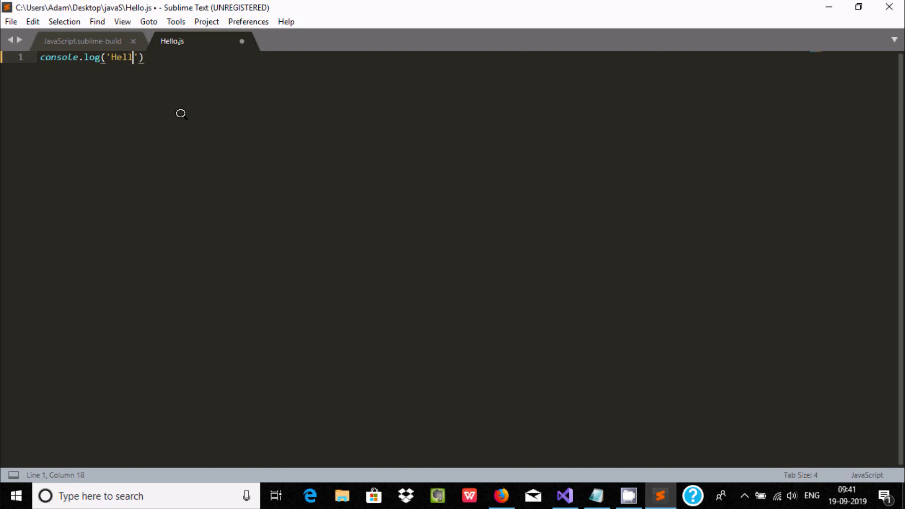
text(o Wo)
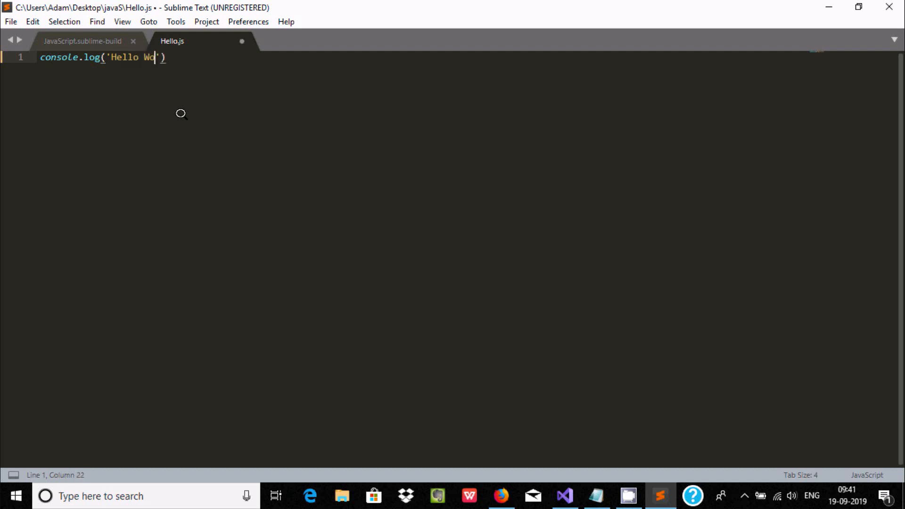
text(rld)
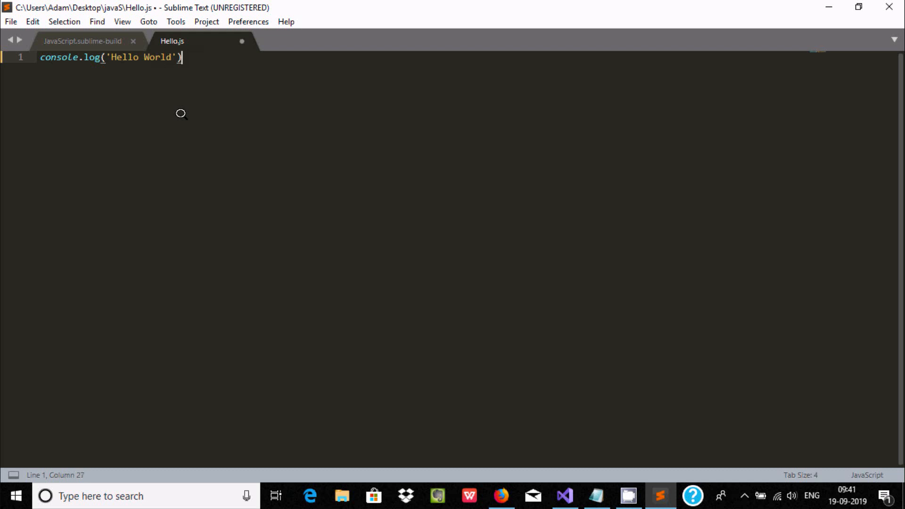
text(;)
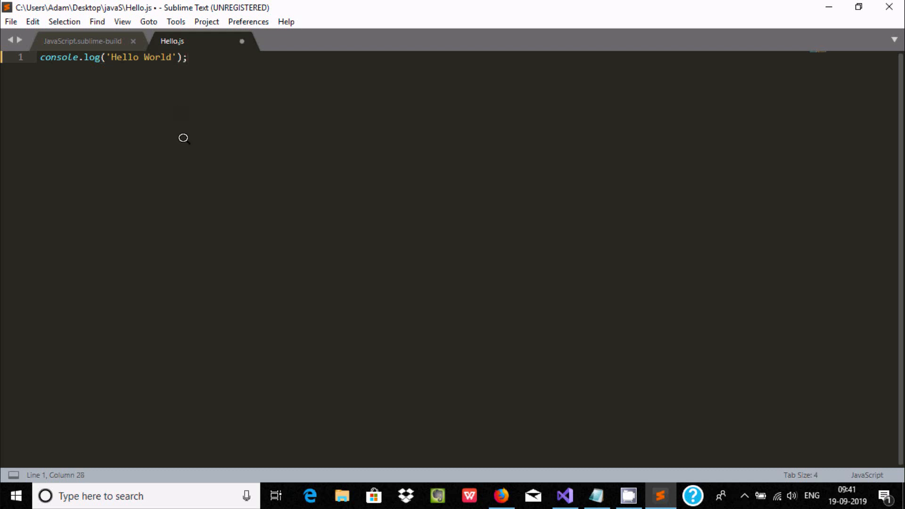
mouse_move(192, 15)
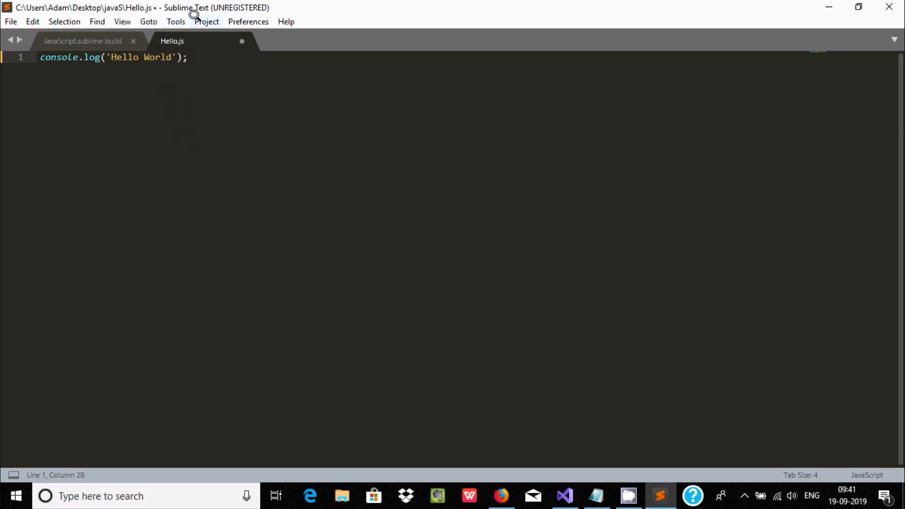
- Build Hello.js with Ctrl+B so the output panel prints Hello World
click(176, 22)
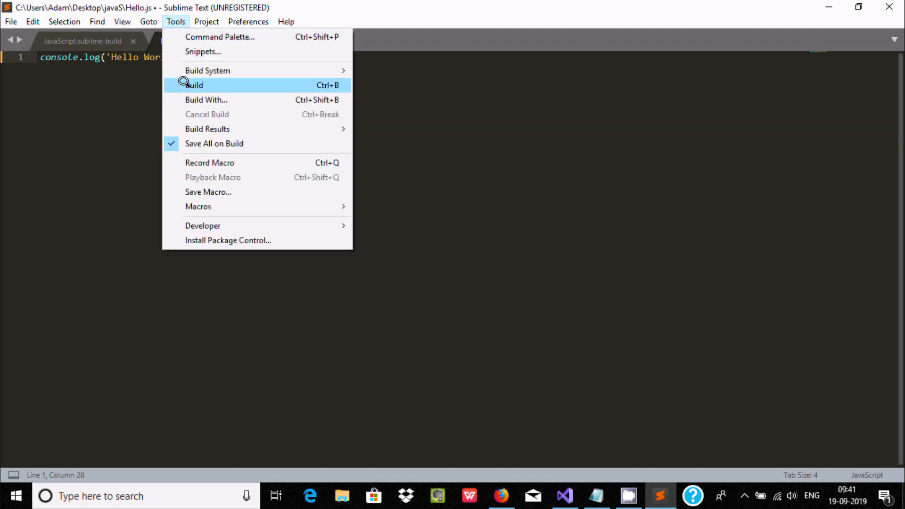
click(193, 86)
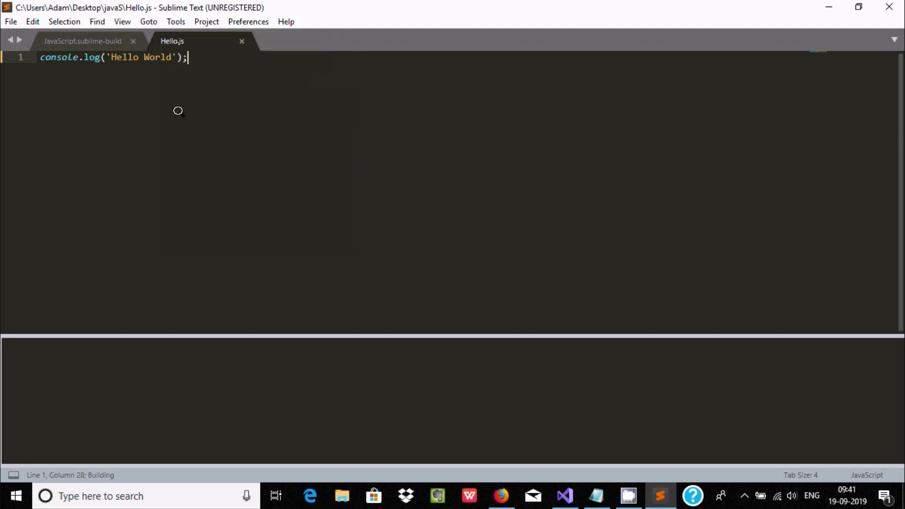
key(ctrl+b)
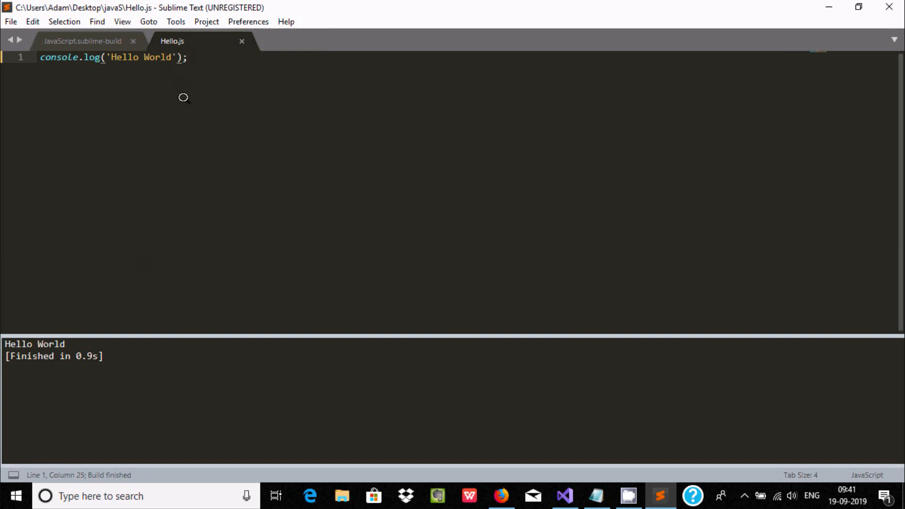
- Extend the console.log string to 'Hello World!!How are You!!!'
text(!)
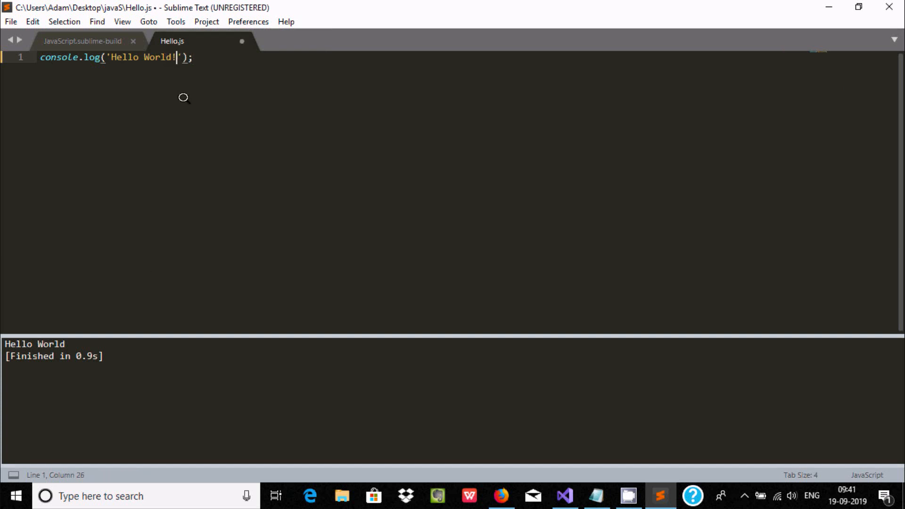
text(!H)
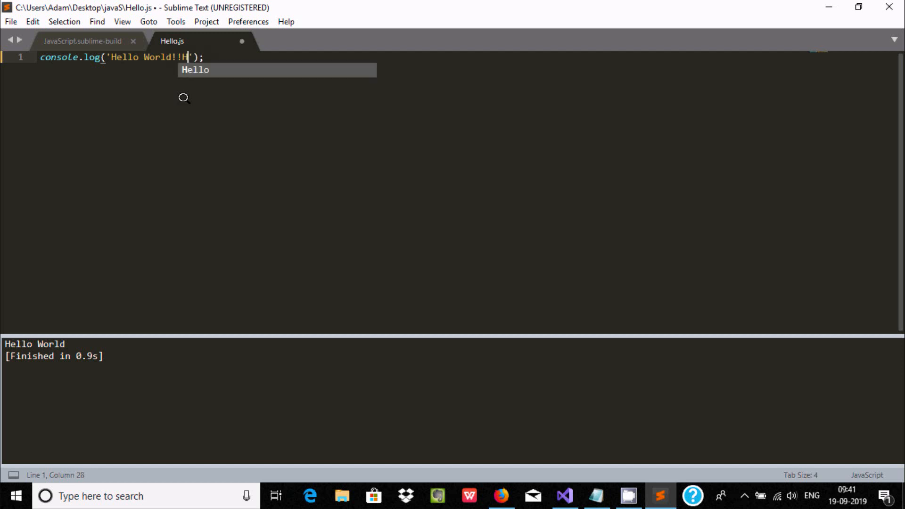
text(ow are Y)
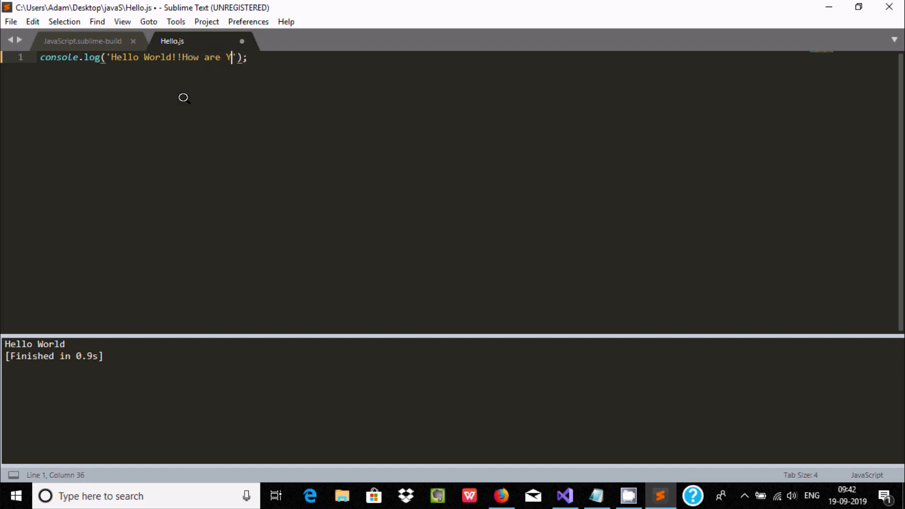
text(ou!!!)
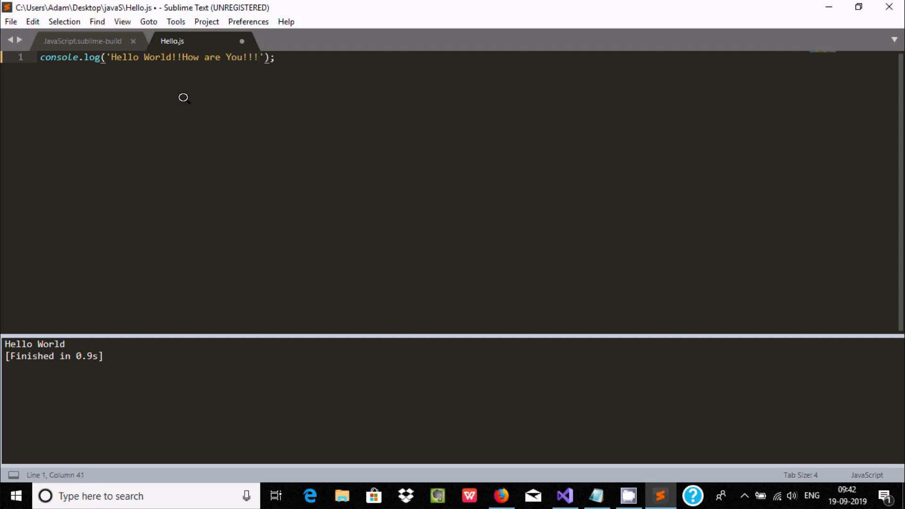
mouse_move(164, 22)
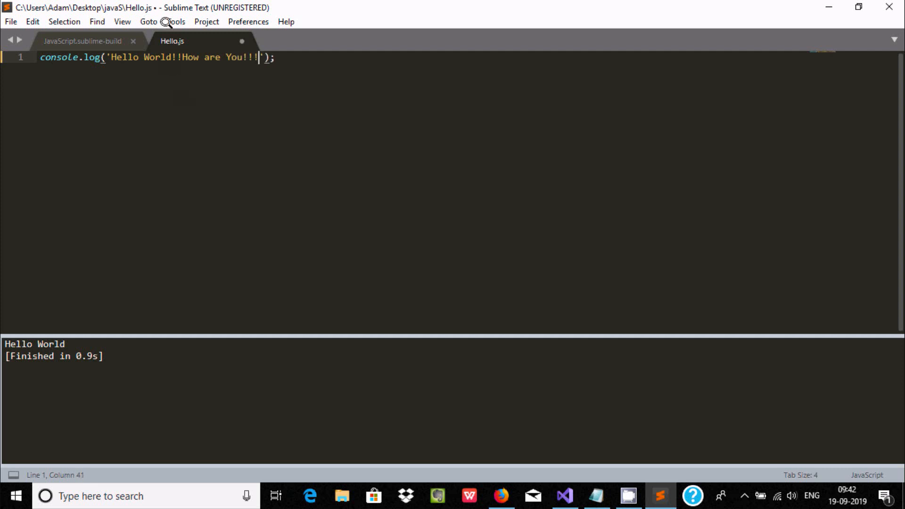
- Rebuild Hello.js from the Tools menu to print 'Hello World!!How are You!!!'
click(175, 21)
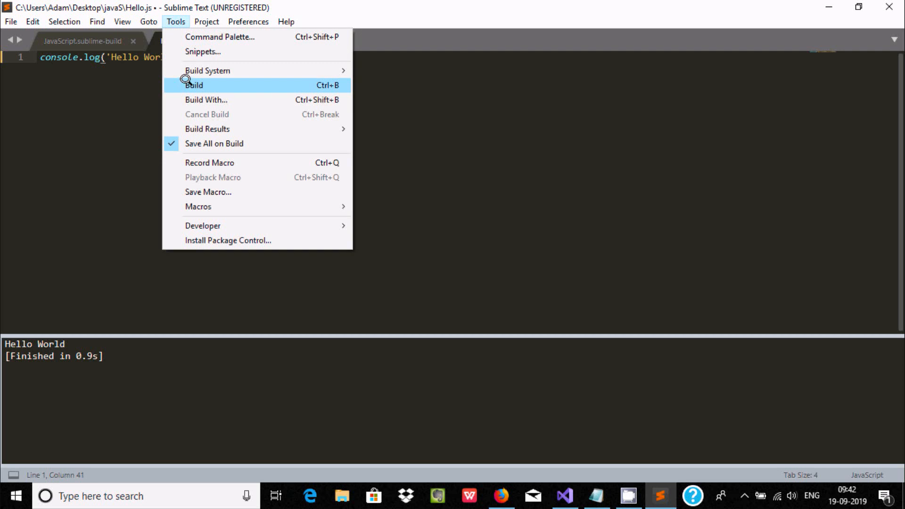
click(193, 86)
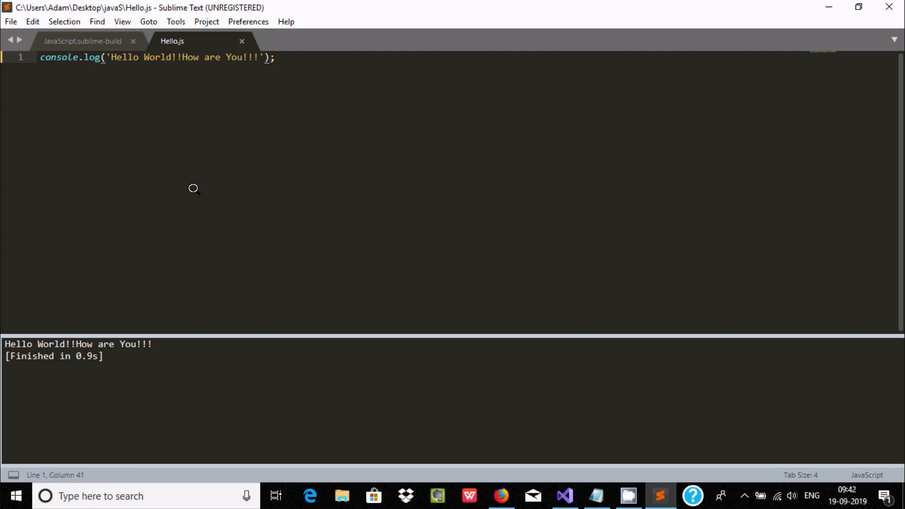
mouse_move(276, 73)
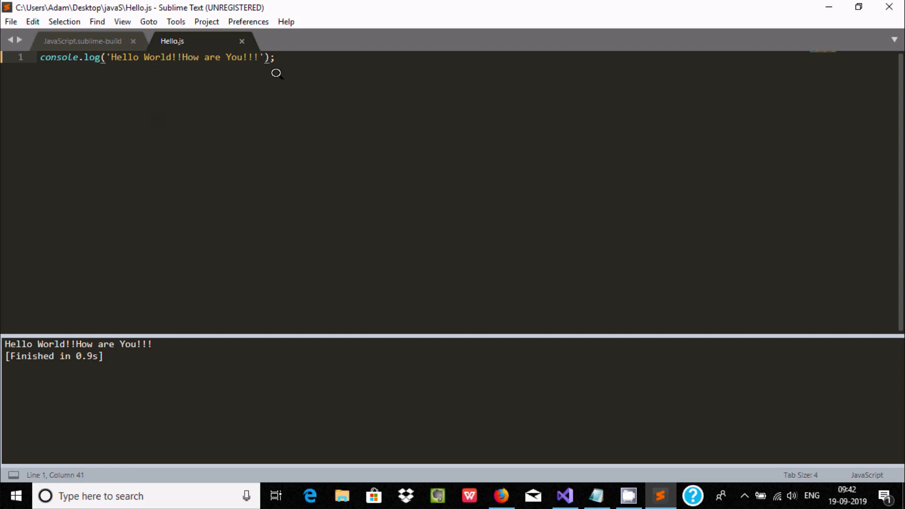
mouse_move(194, 52)
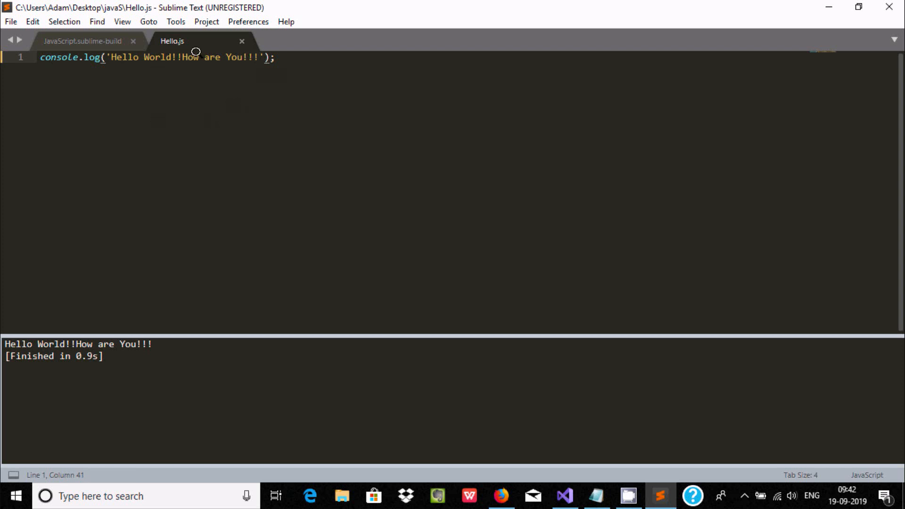
mouse_move(187, 118)
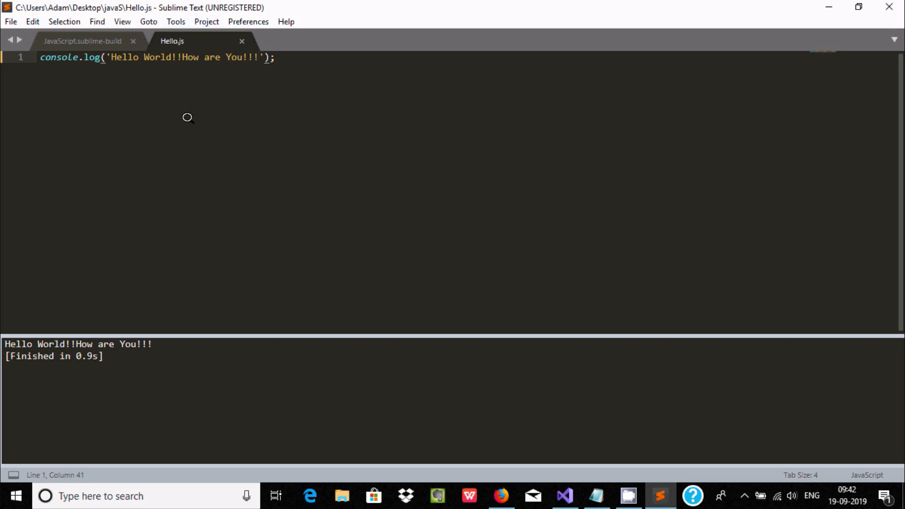